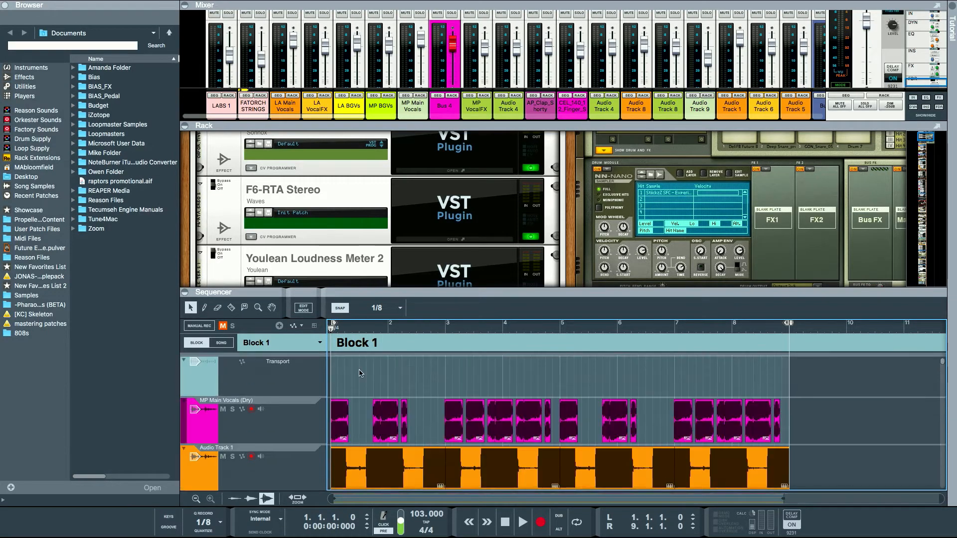
# Switch from Block 1 to Song view to show the full arrangement.
pyautogui.click(522, 522)
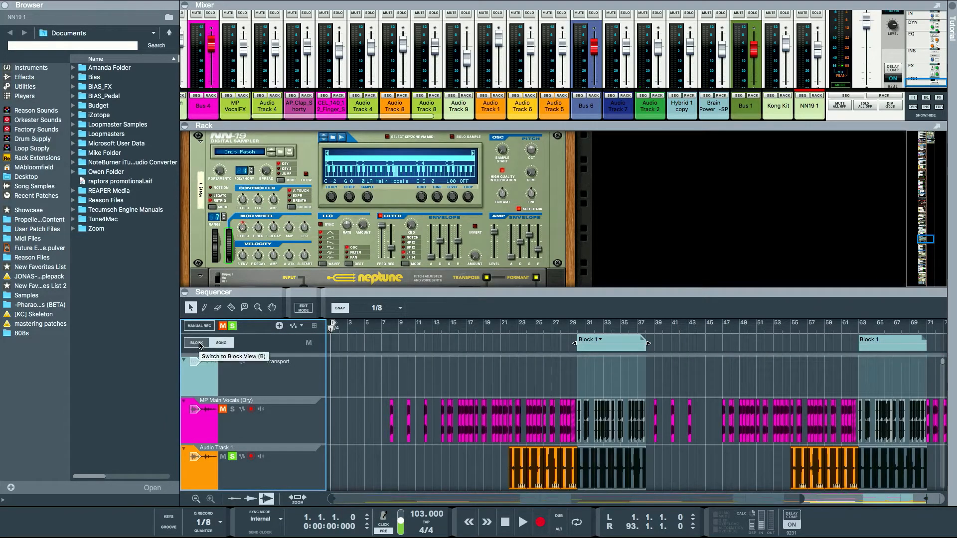
pyautogui.click(197, 343)
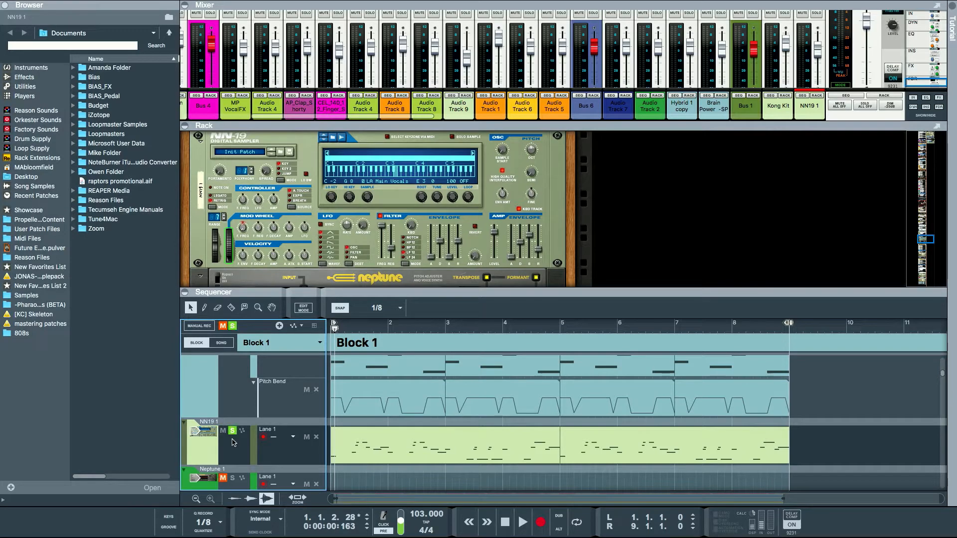
pyautogui.click(521, 522)
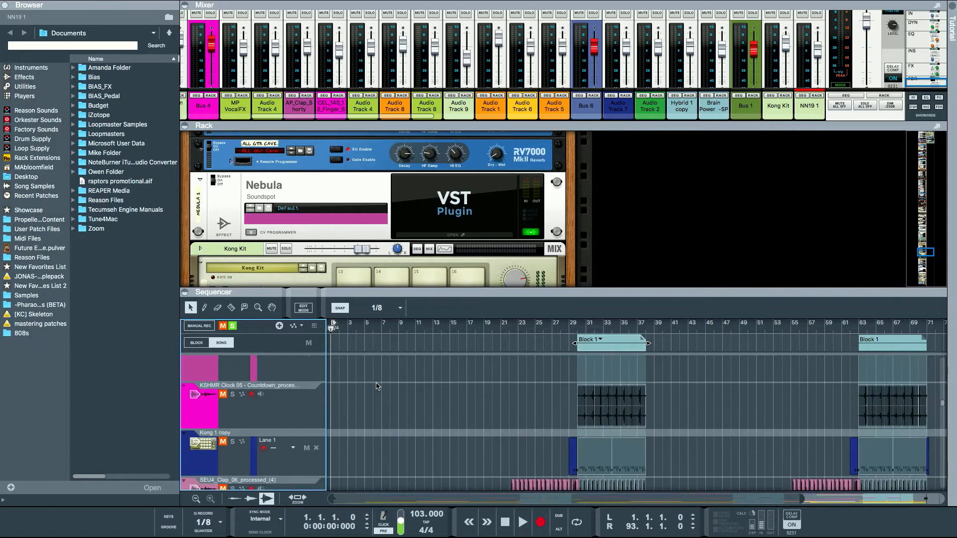
pyautogui.scroll(-3)
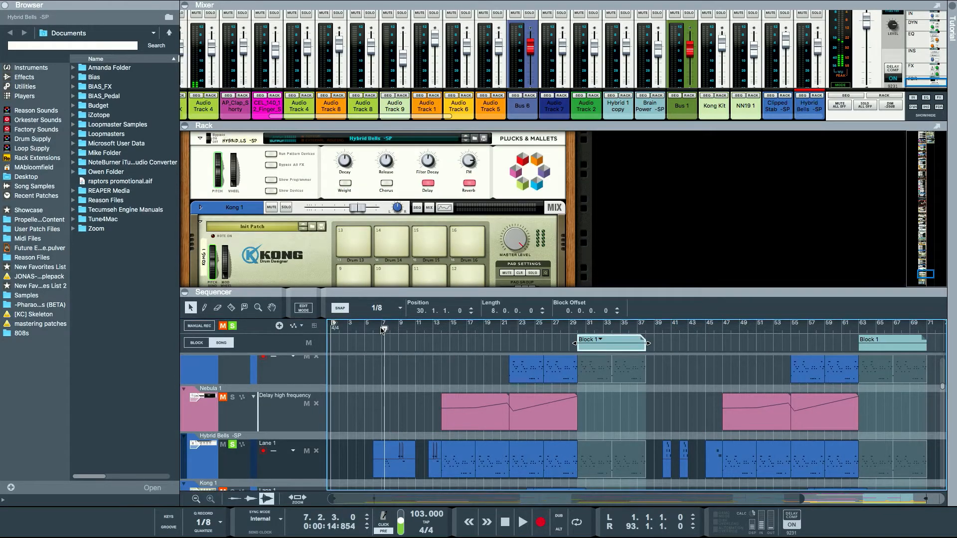
pyautogui.click(522, 523)
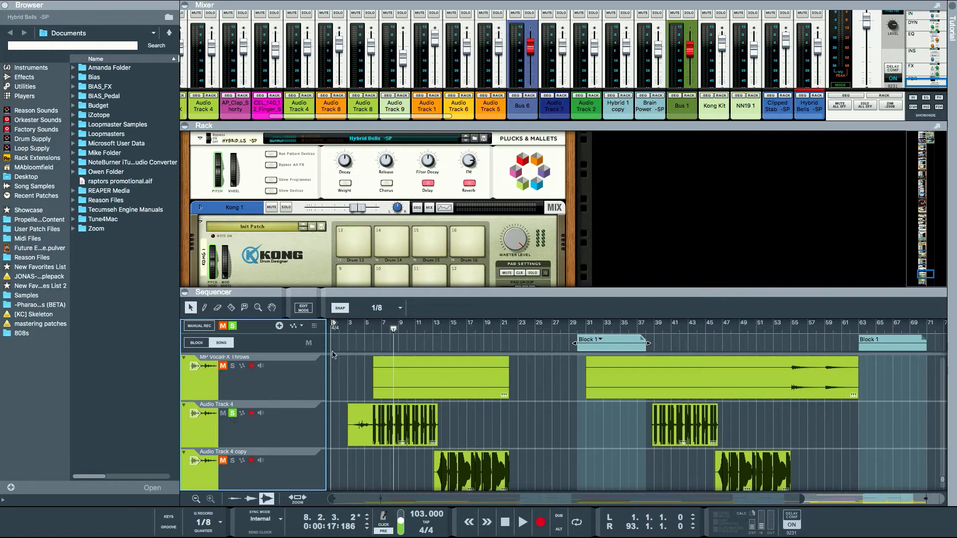
pyautogui.click(523, 521)
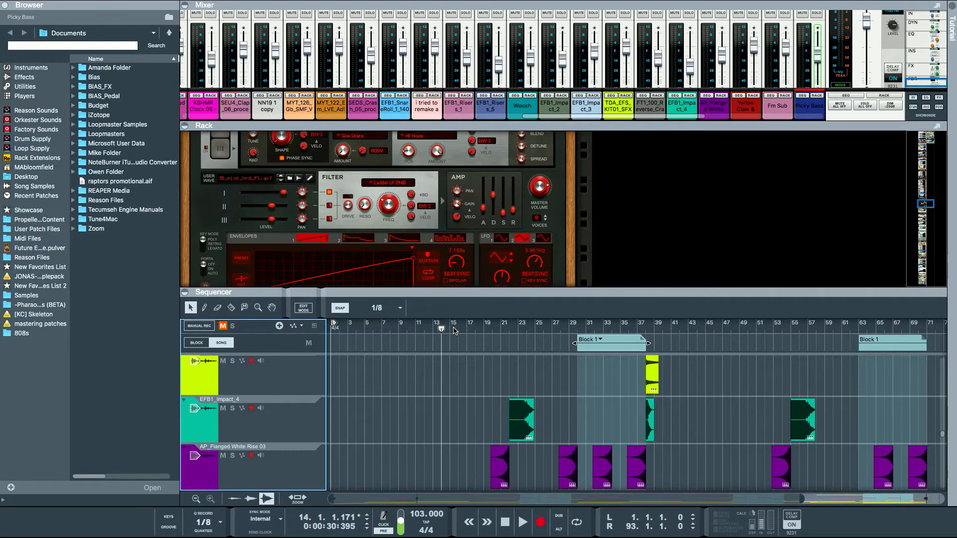
pyautogui.moveTo(417, 349)
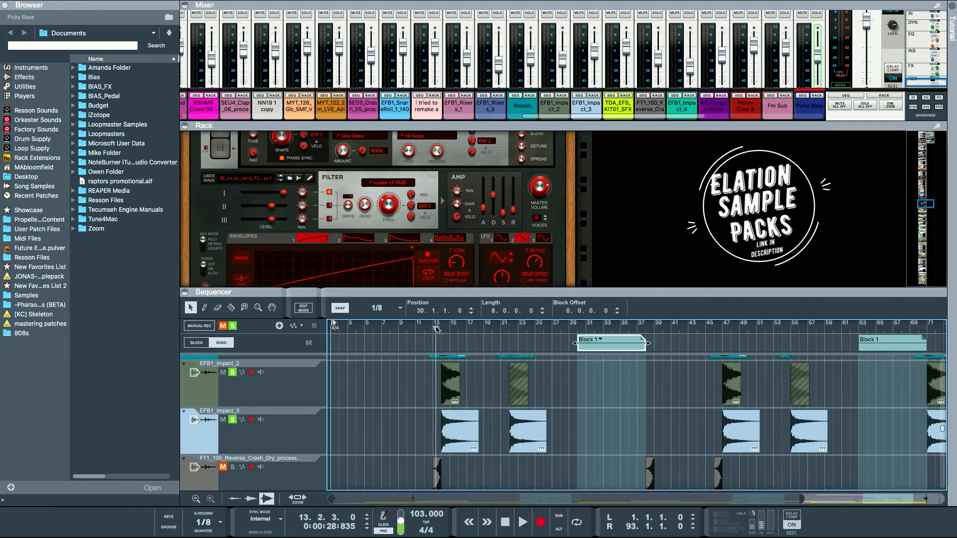
pyautogui.click(522, 522)
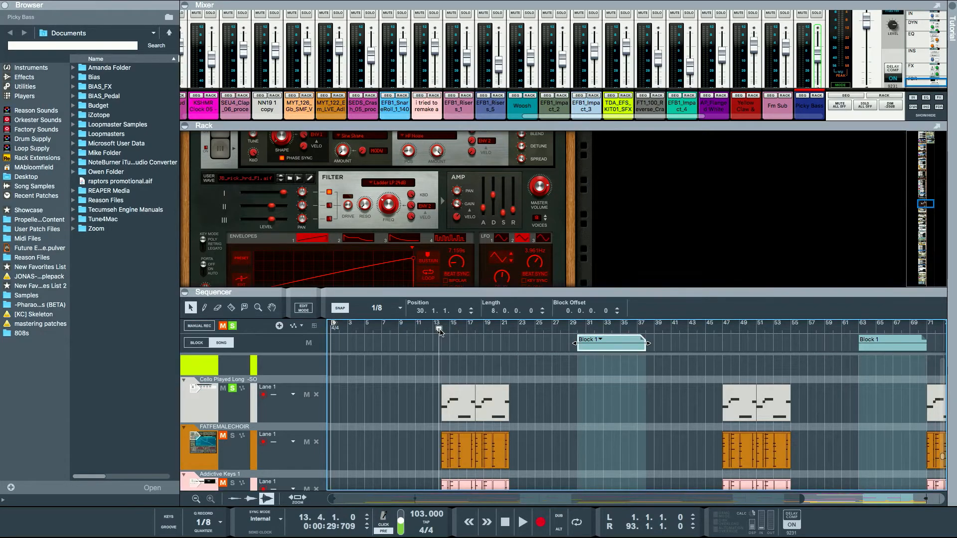
# Play from around bar 13 and open the FATORCH STRINGS Spitfire LABS Strings: Ensemble instrument.
pyautogui.click(521, 521)
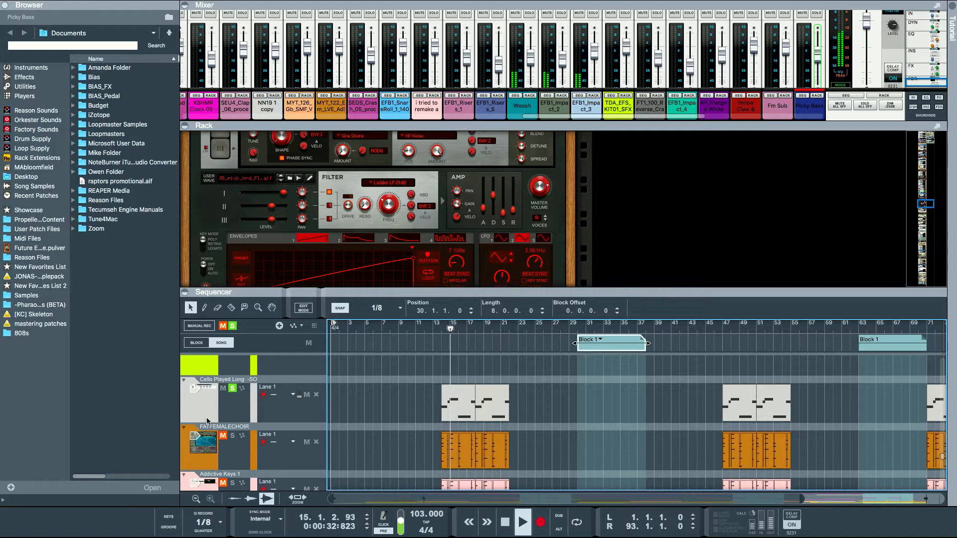
pyautogui.click(232, 436)
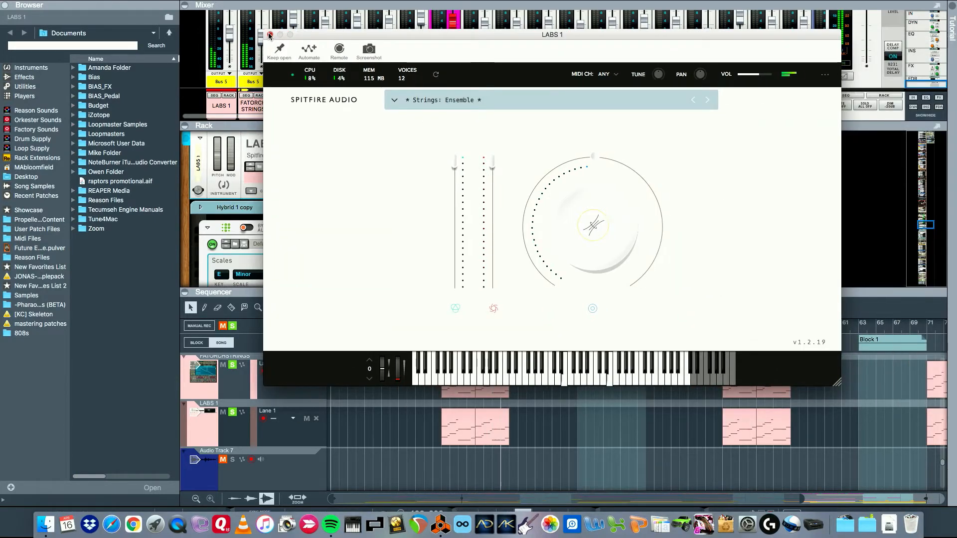
# Close the Spitfire LABS plugin window.
pyautogui.click(268, 34)
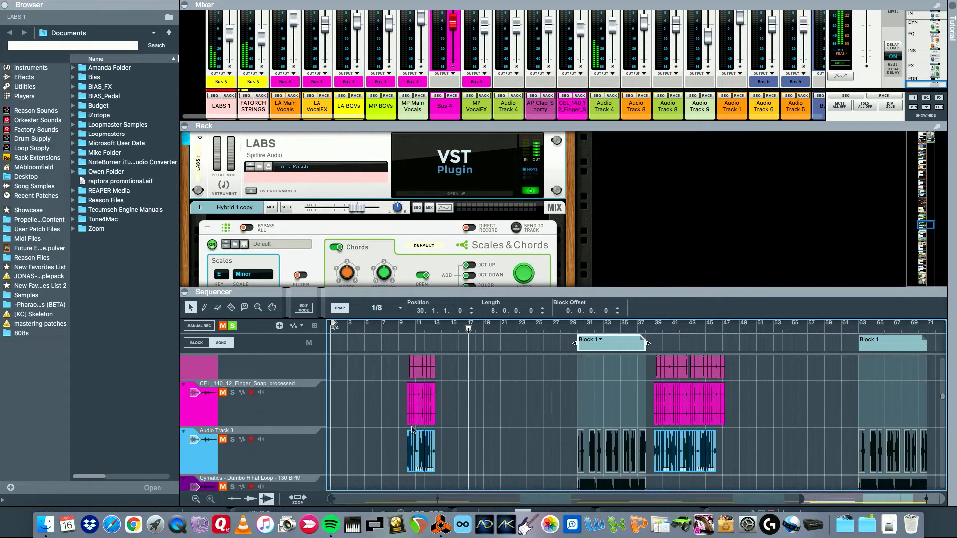
pyautogui.scroll(-3)
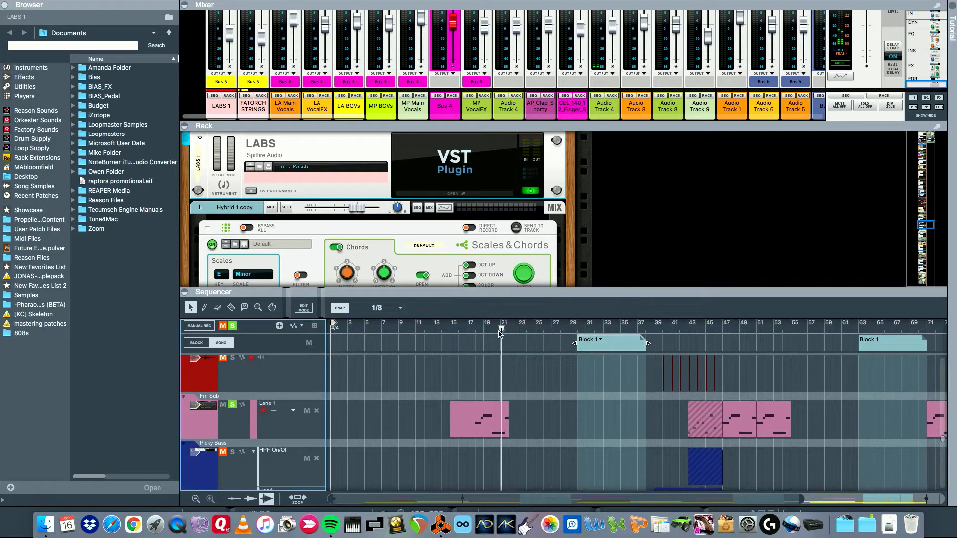
pyautogui.click(473, 329)
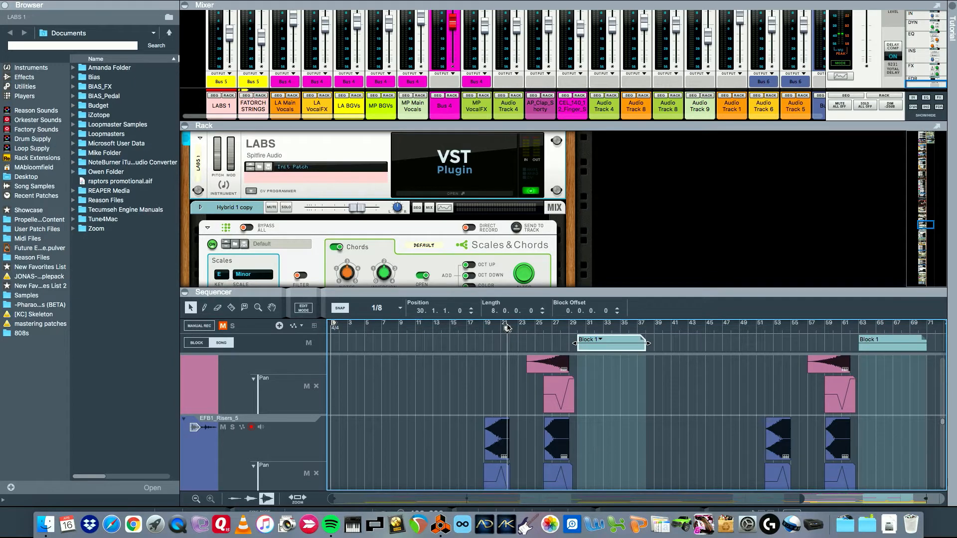
pyautogui.moveTo(502, 349)
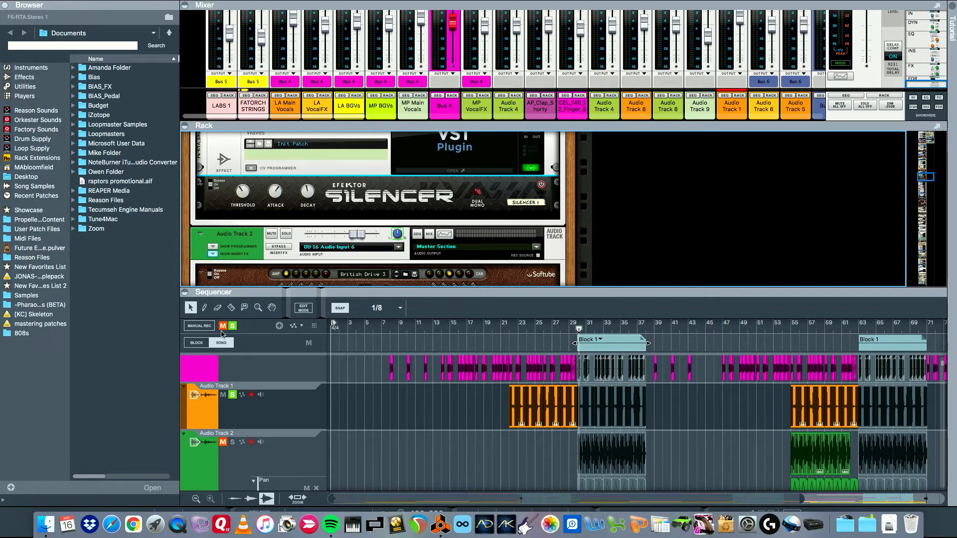
pyautogui.moveTo(233, 326)
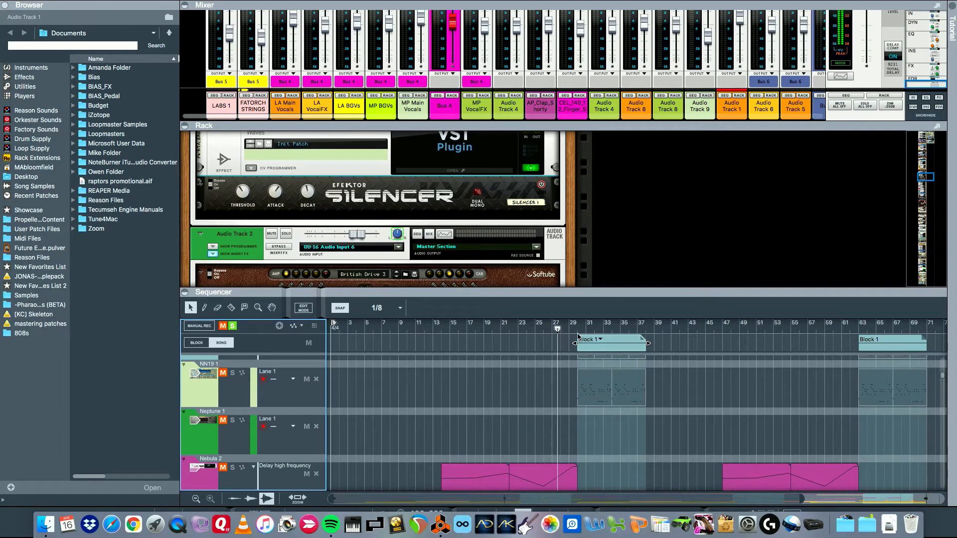
# Reveal the EFB1_Risers_5 track and expand its Pan automation lanes.
pyautogui.click(610, 340)
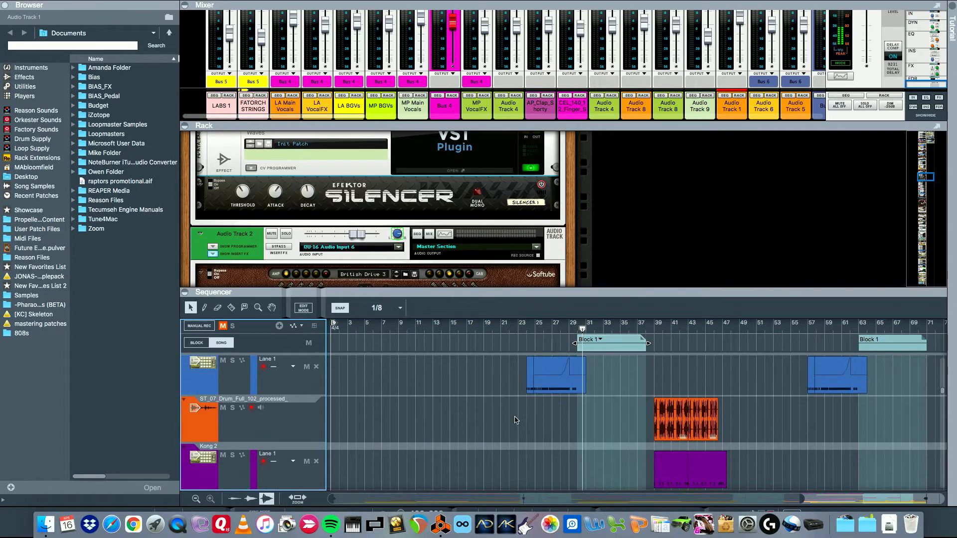
pyautogui.click(585, 339)
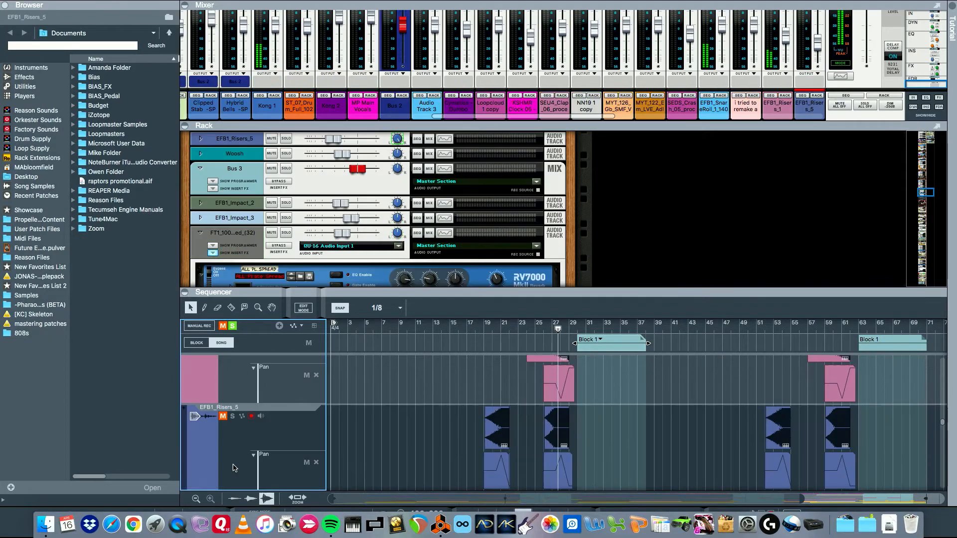
# Select the Kong 2 track to show its drum device, then play the verse groove.
pyautogui.click(231, 325)
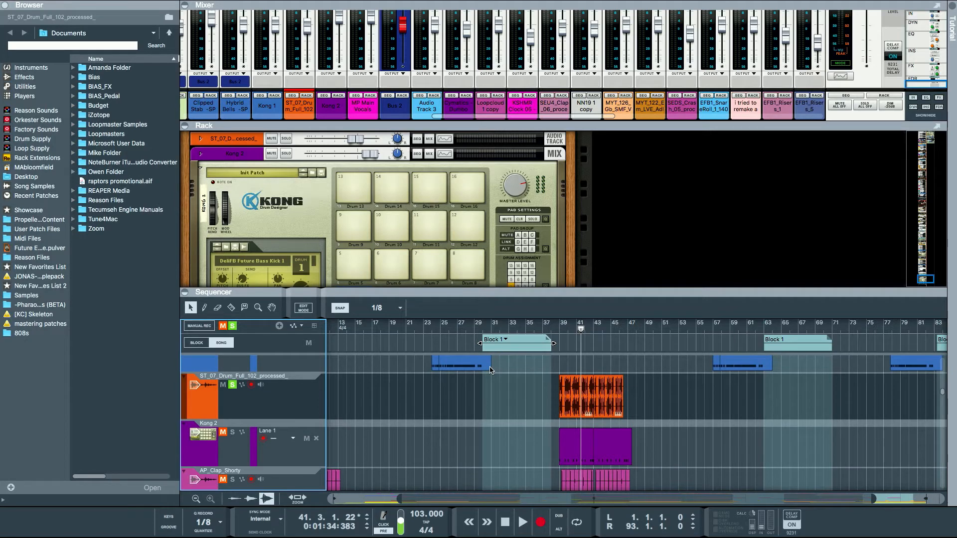
pyautogui.click(522, 522)
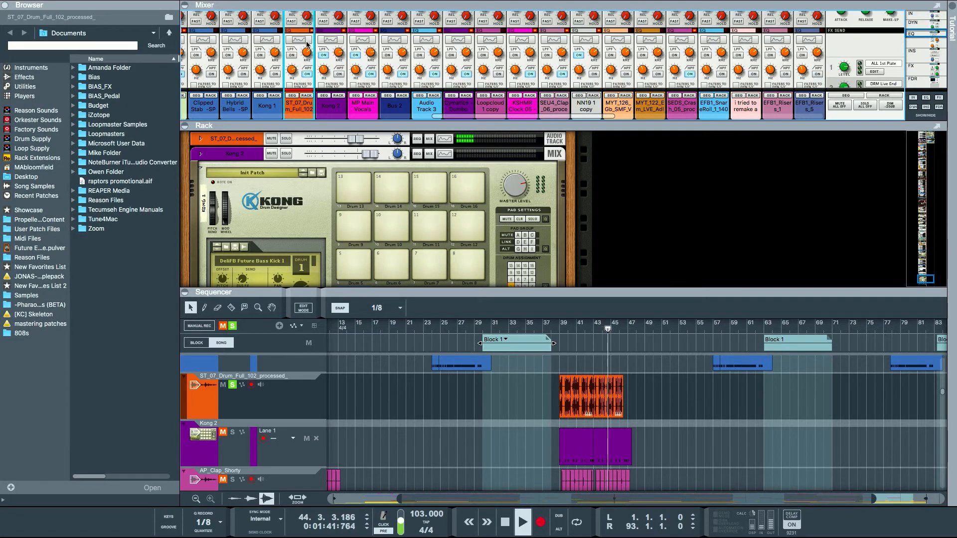
# Open the Spectrum EQ on Kong 2 with its low-pass curve and scroll to vocal tracks.
pyautogui.click(298, 44)
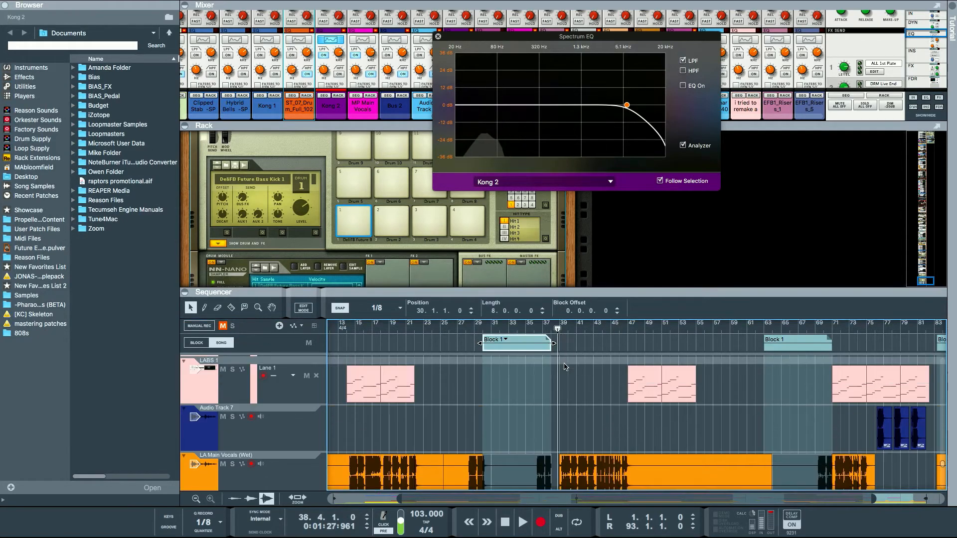
pyautogui.click(522, 521)
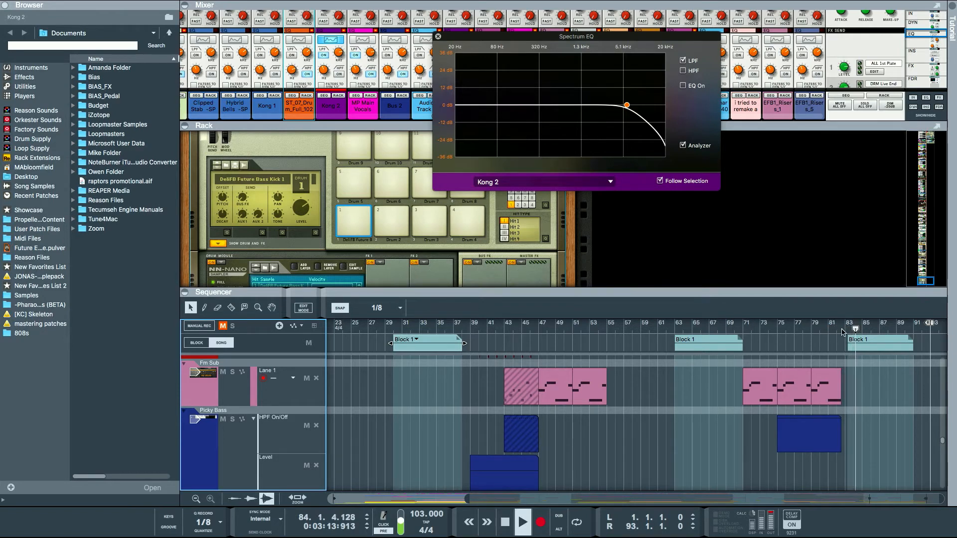
# Move the playhead on the timeline after reviewing Fm Sub and Picky Bass HPF automation.
pyautogui.click(427, 339)
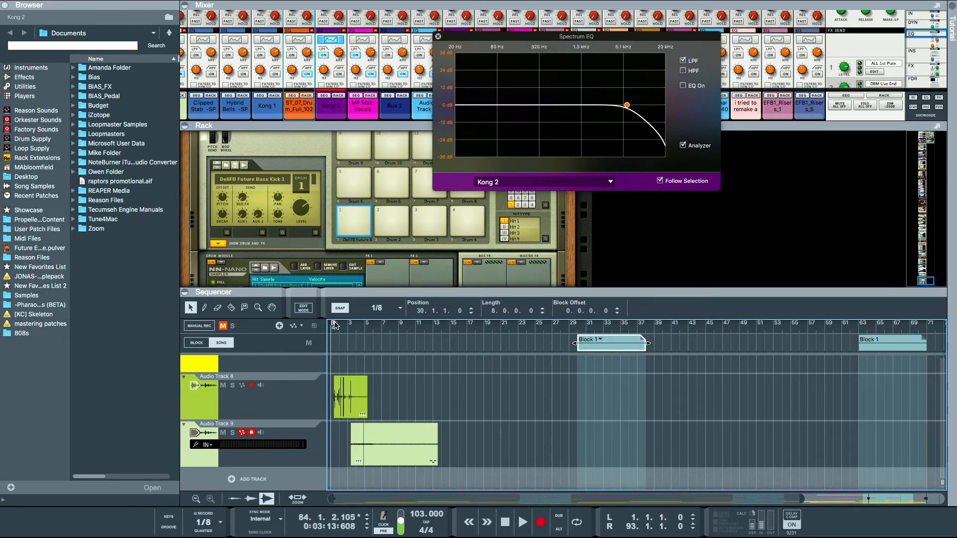
# Play the intro from bar 1 and show Audio Track 9's high-pass in the Spectrum EQ.
pyautogui.click(333, 322)
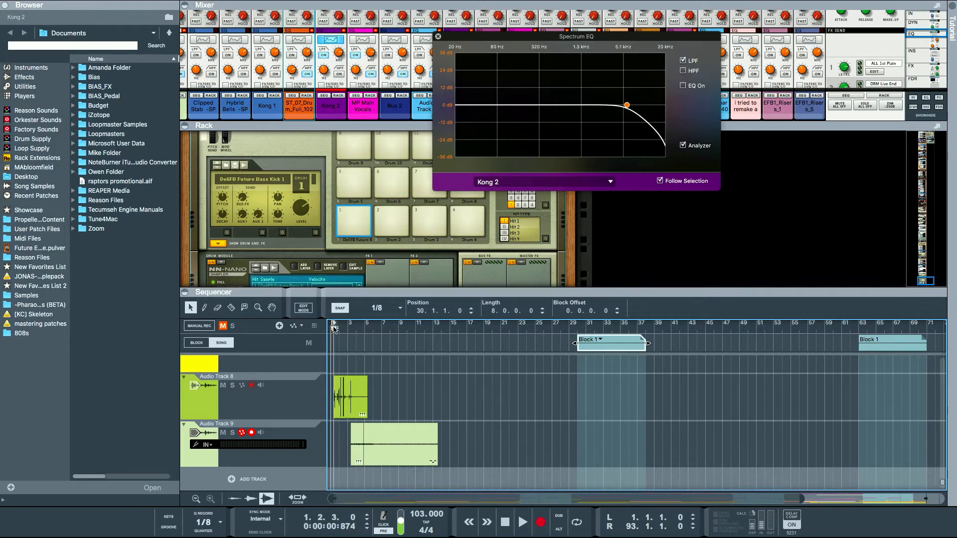
pyautogui.click(522, 522)
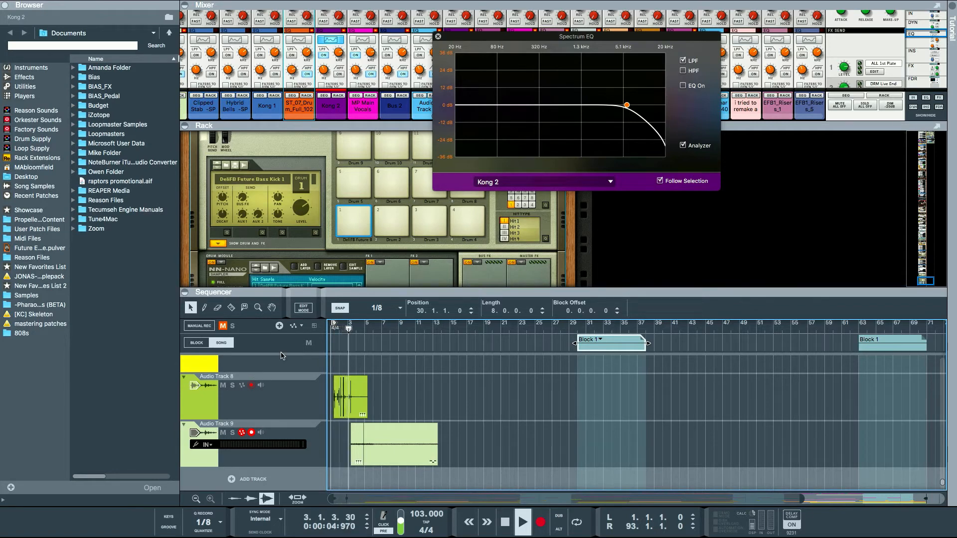
pyautogui.click(522, 521)
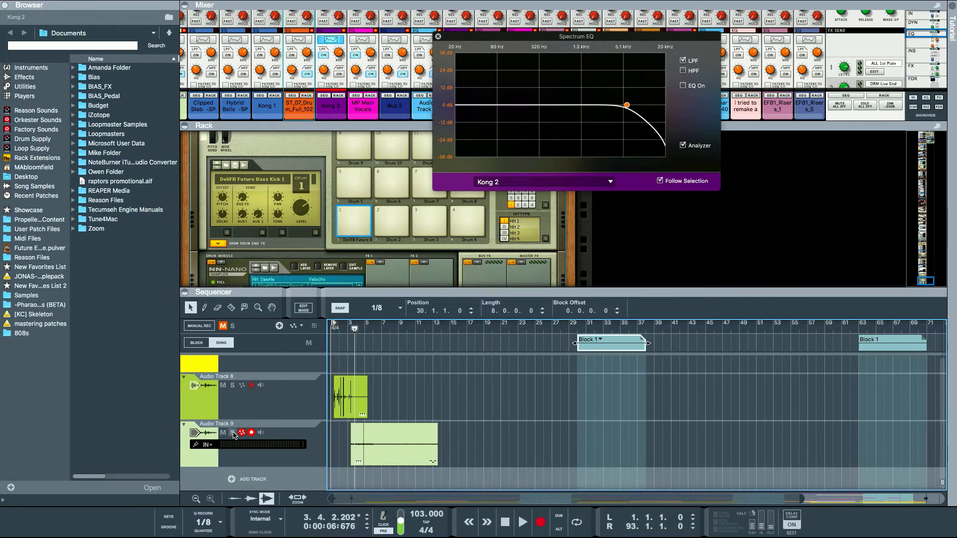
pyautogui.moveTo(233, 432)
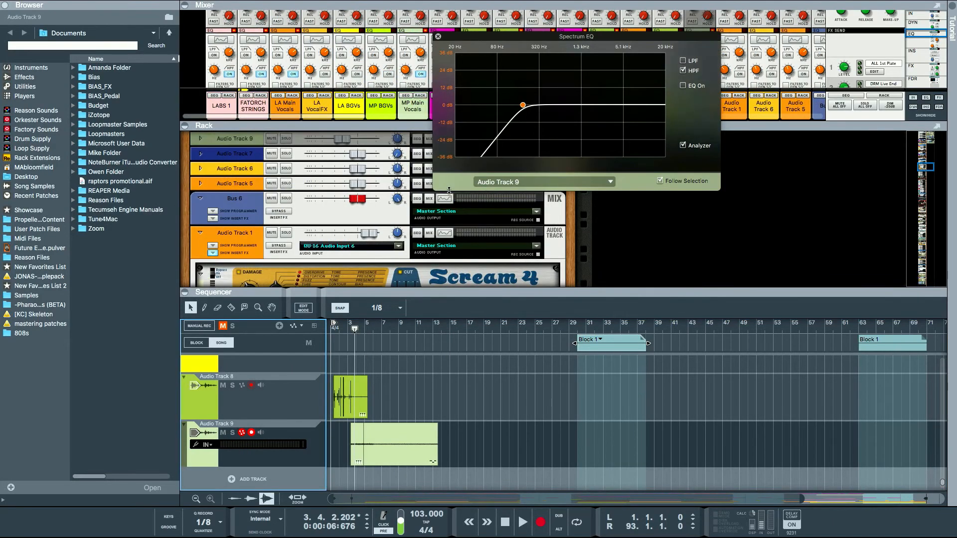
# Close the Spectrum EQ window to reveal the Scheps Omni Channel and Vinyl plugins.
pyautogui.click(438, 36)
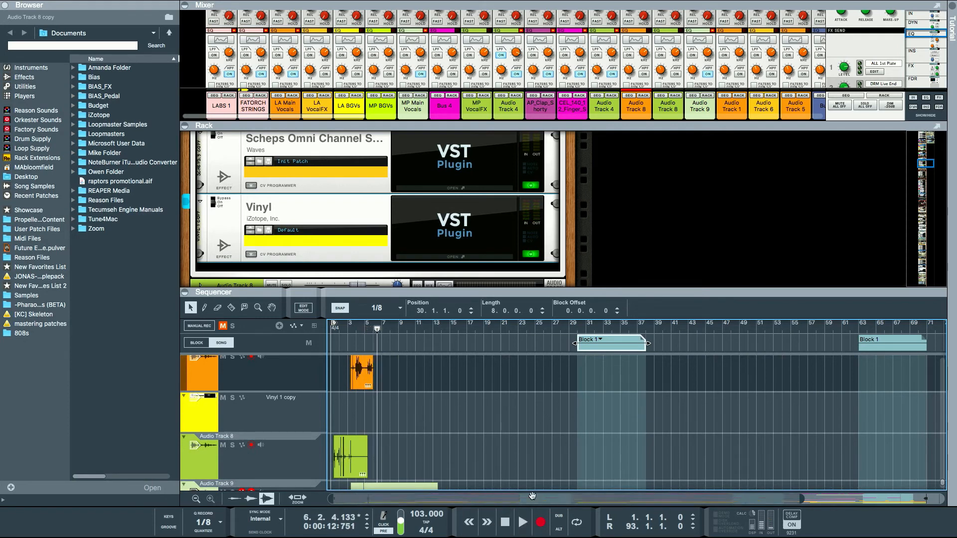
# Scroll the sequencer to the MP VocalFX Throws and Audio Track 4 tracks.
pyautogui.hscroll(3)
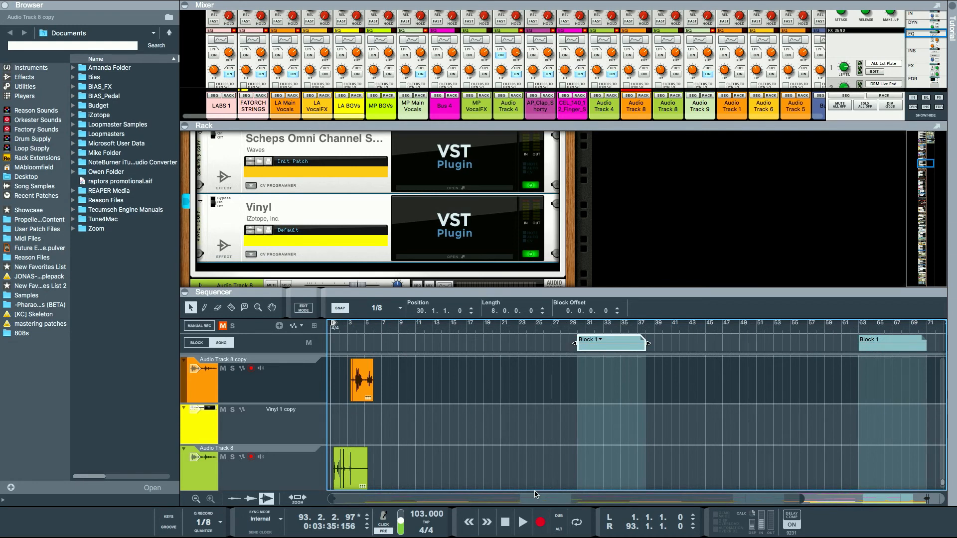
pyautogui.moveTo(426, 416)
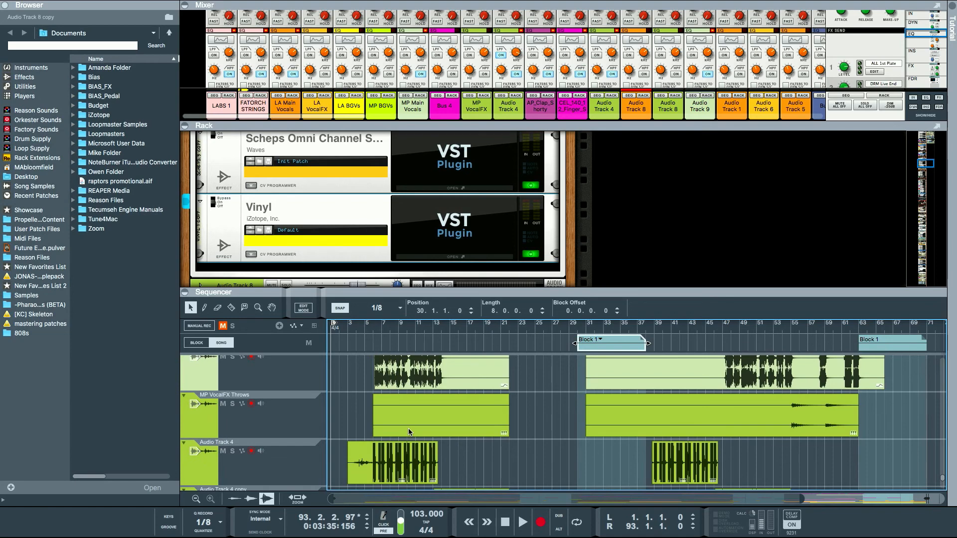
pyautogui.moveTo(902, 526)
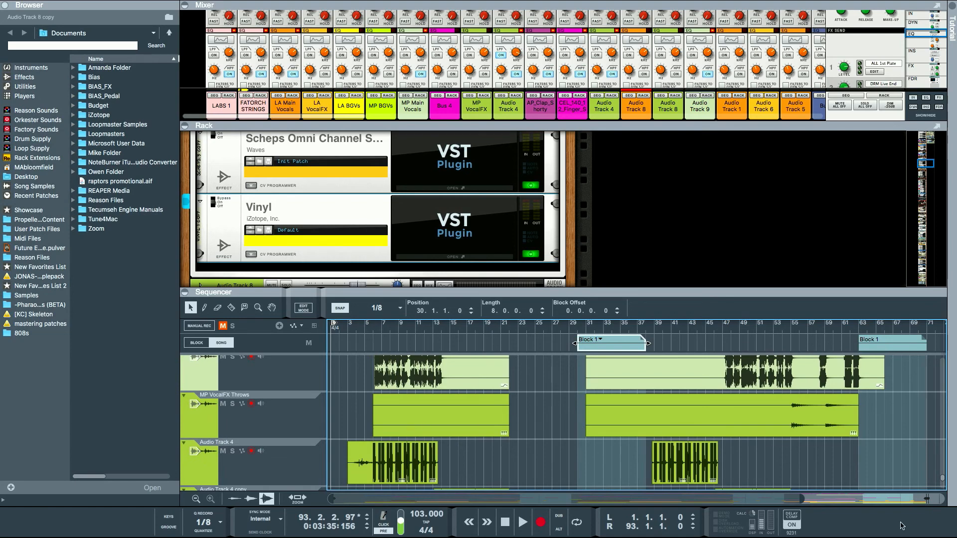